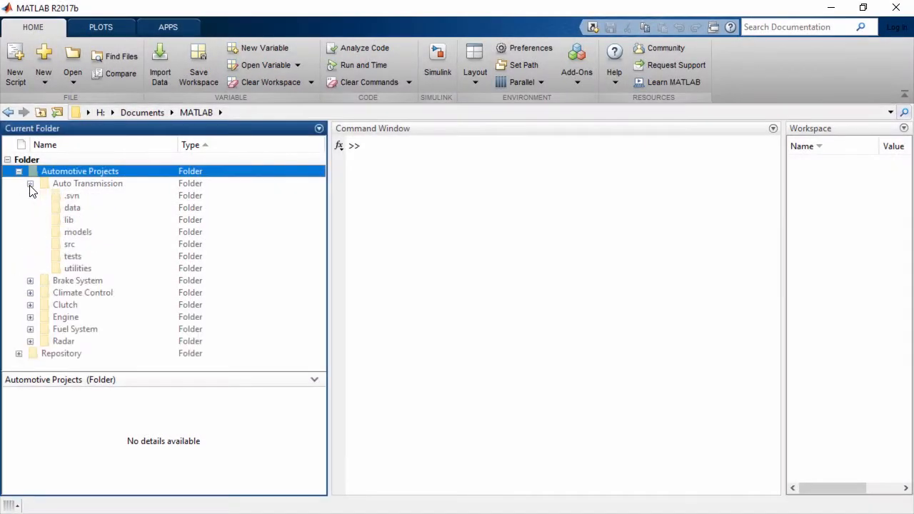
Expand the Auto Transmission models folder and select AutomaticTransmission.slx to view its details
left_click(41, 231)
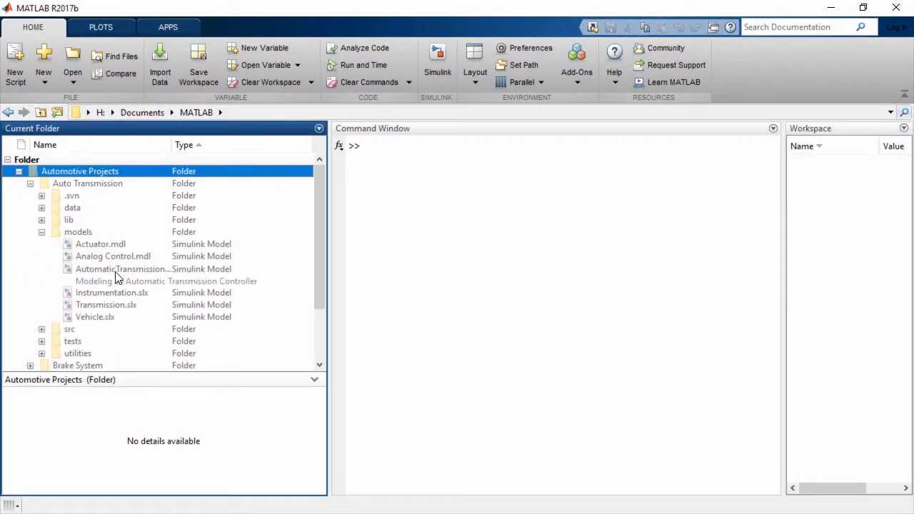
left_click(121, 269)
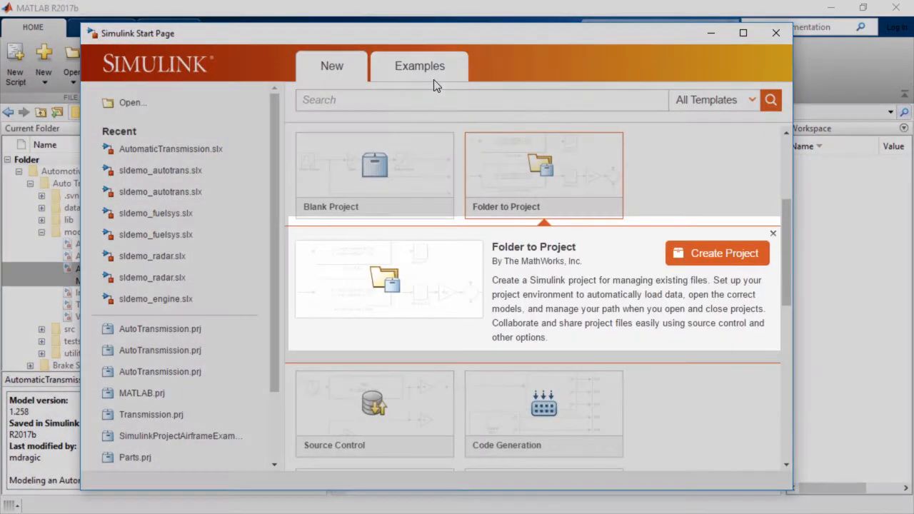
Start a Folder to Project conversion of Automotive Projects\Auto Transmission, naming it AutoTransmission
left_click(717, 252)
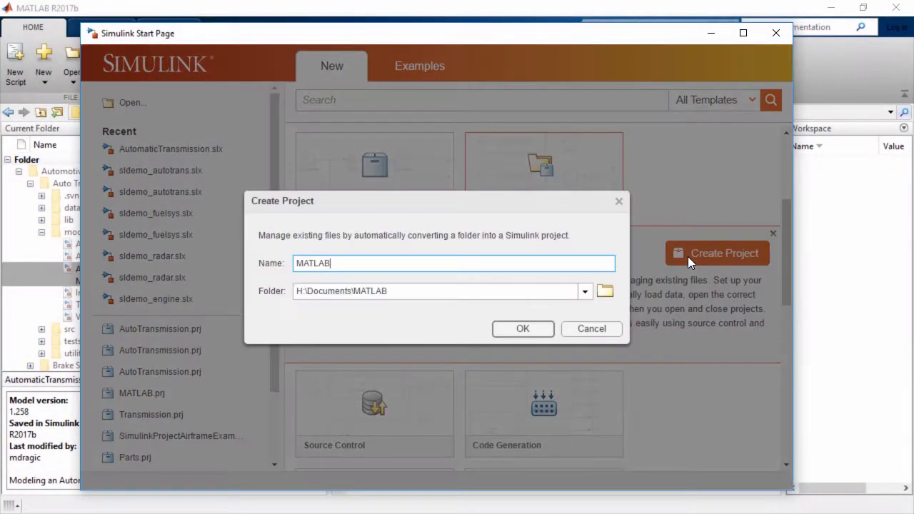
left_click(605, 291)
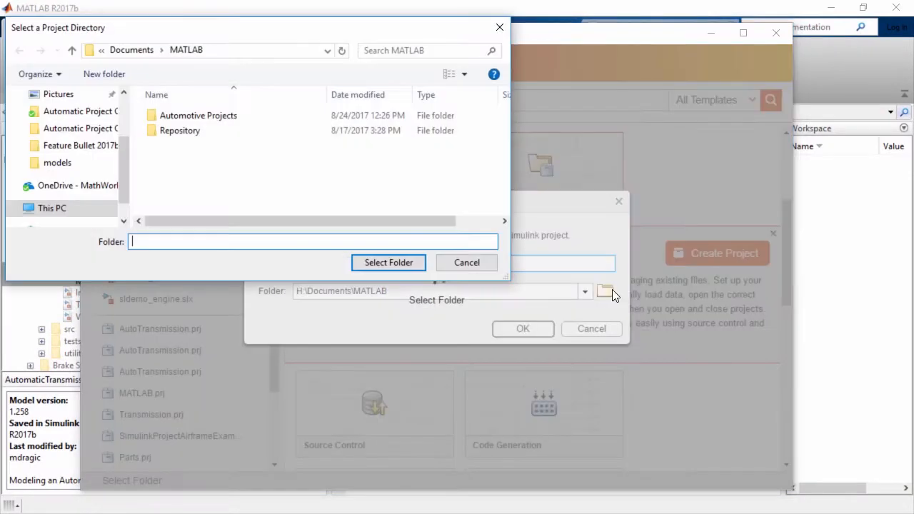
left_click(198, 115)
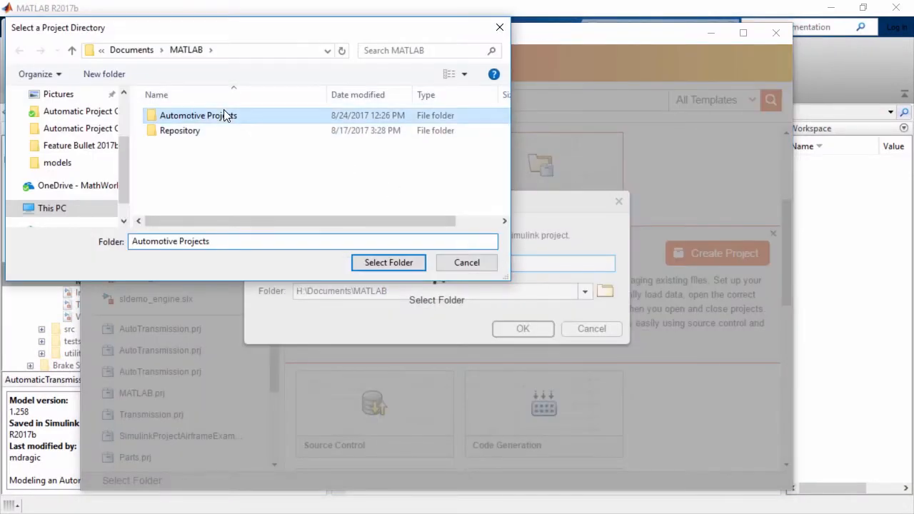
double_click(198, 115)
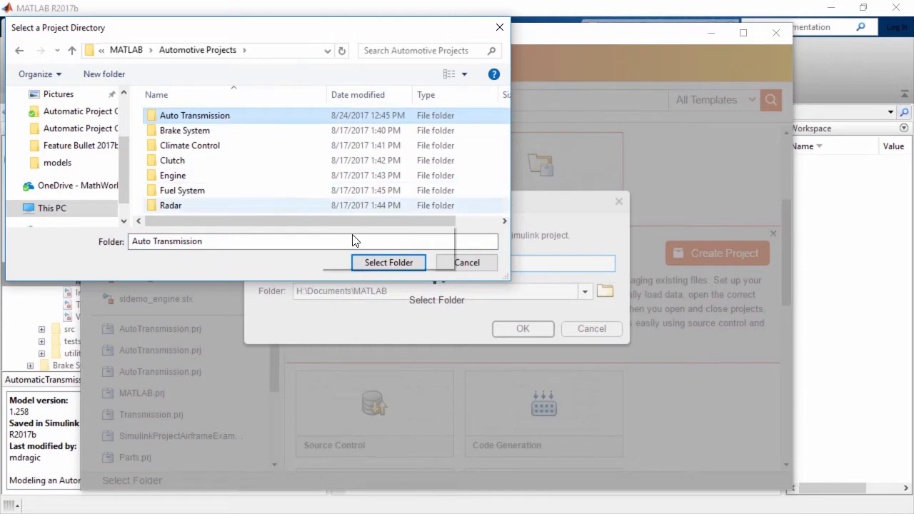
left_click(388, 262)
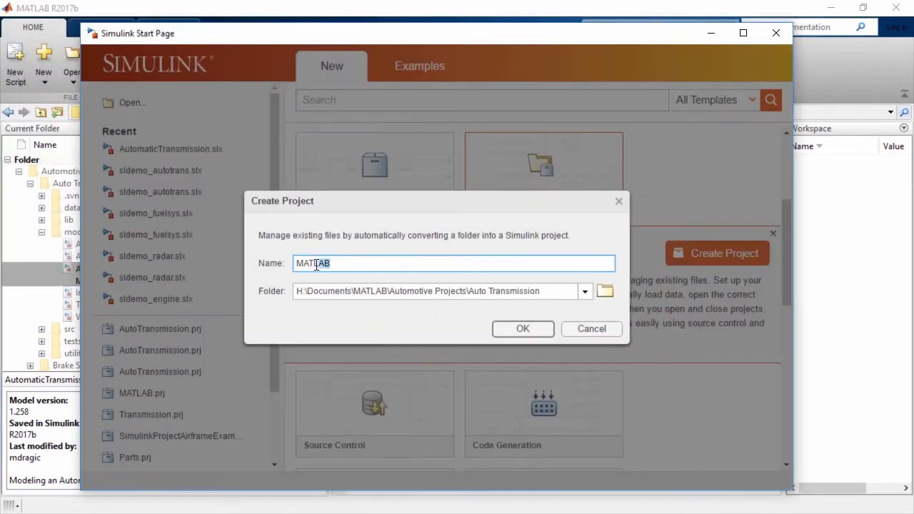
type("AutoTransmission")
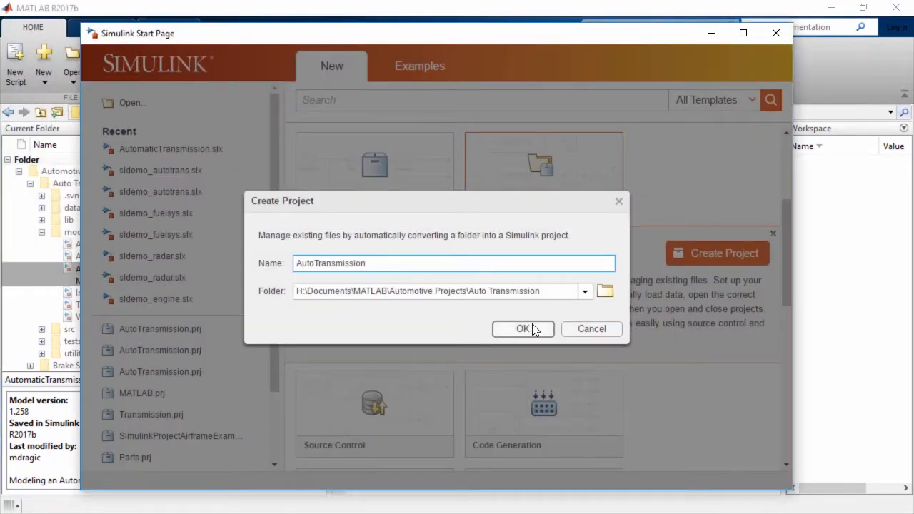
Create the AutoTransmission project and add all its folders and subfolders to the path
left_click(522, 329)
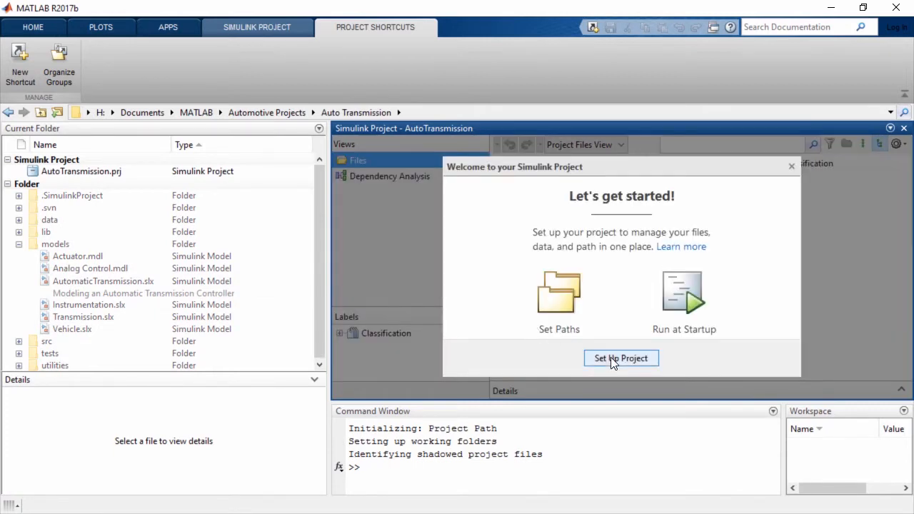
left_click(620, 357)
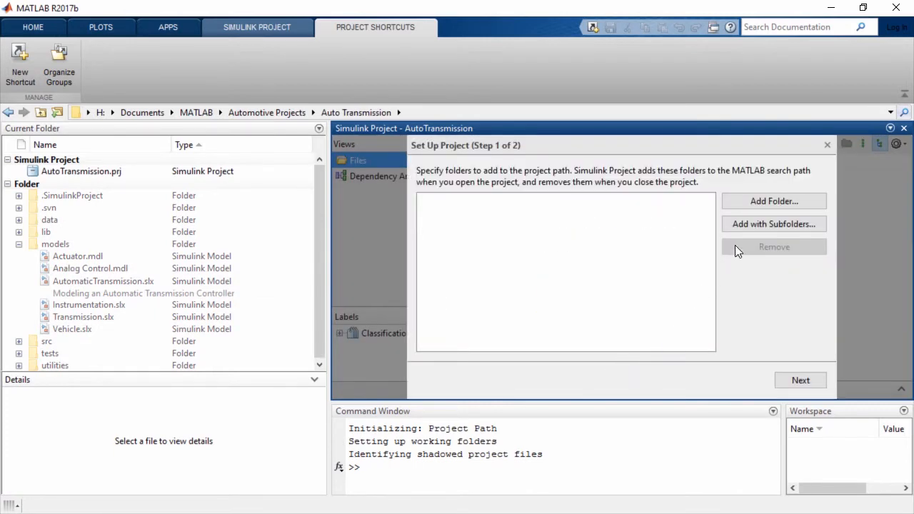
left_click(773, 201)
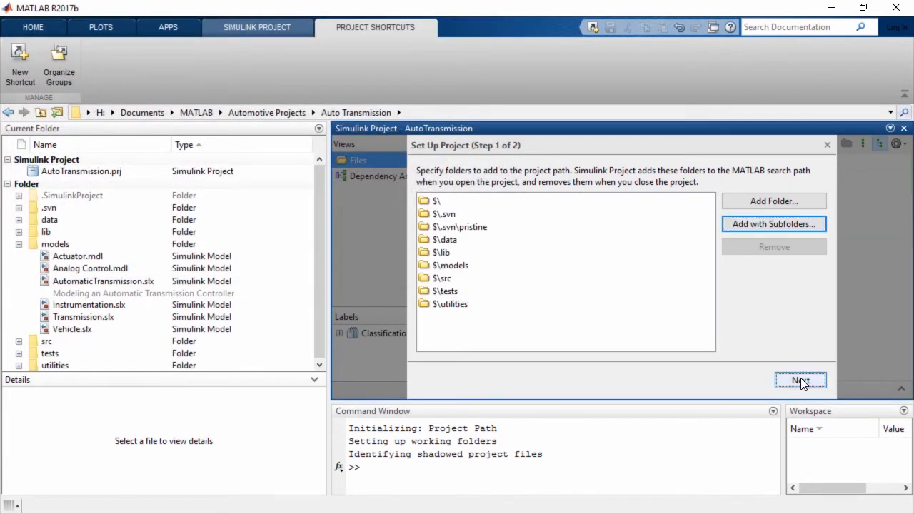
Finish setup with a startup file, then view dependency analysis and modified files
left_click(799, 381)
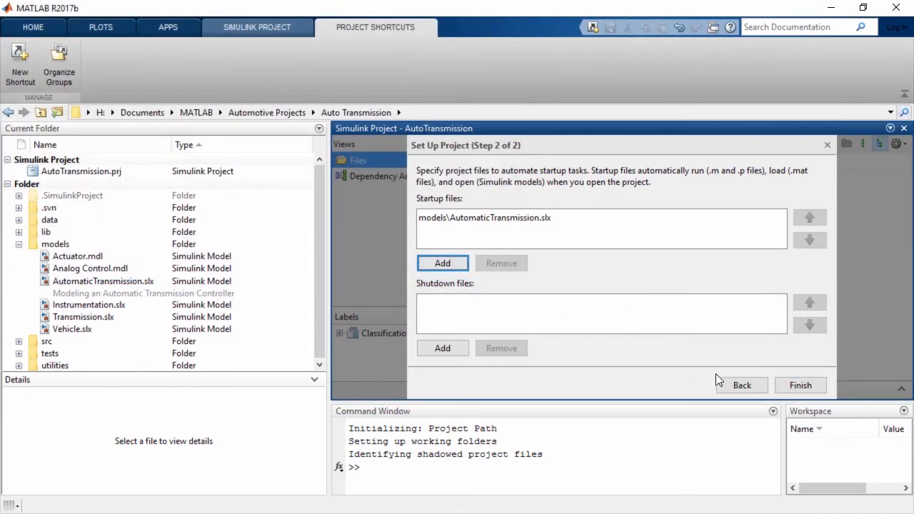
left_click(799, 384)
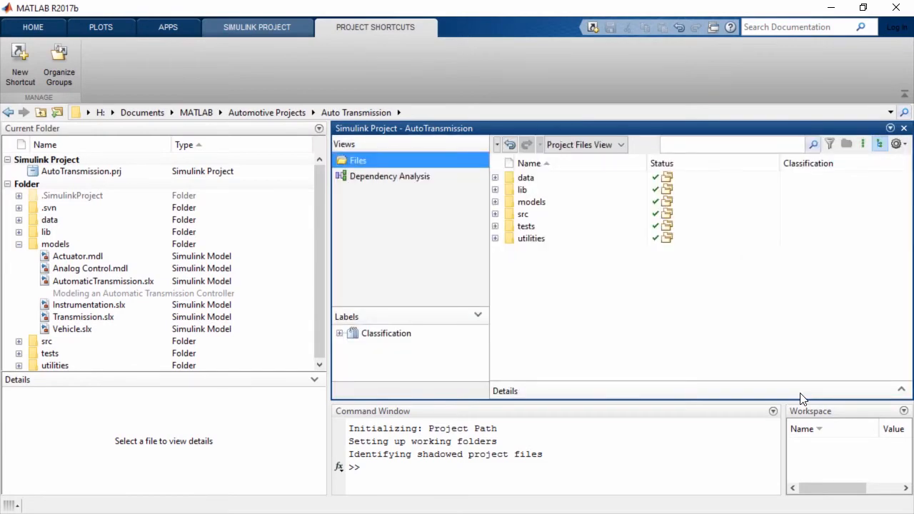
left_click(389, 176)
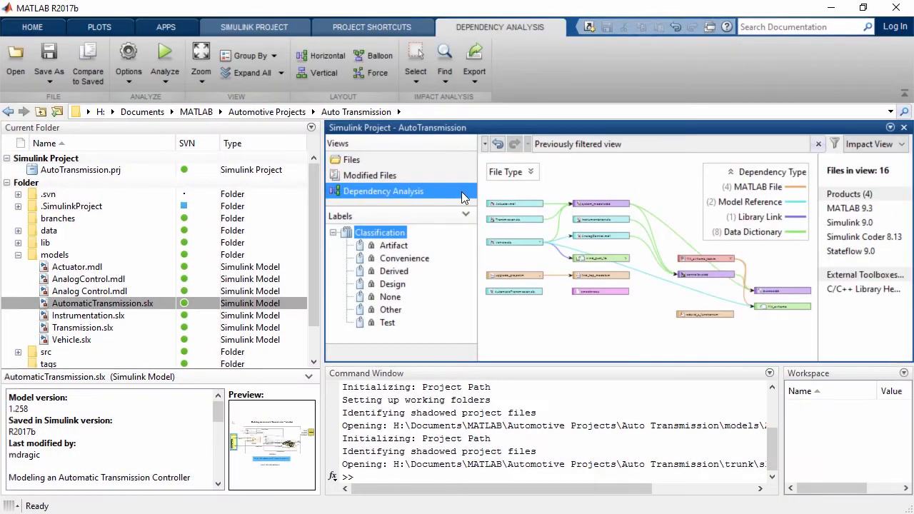
left_click(369, 175)
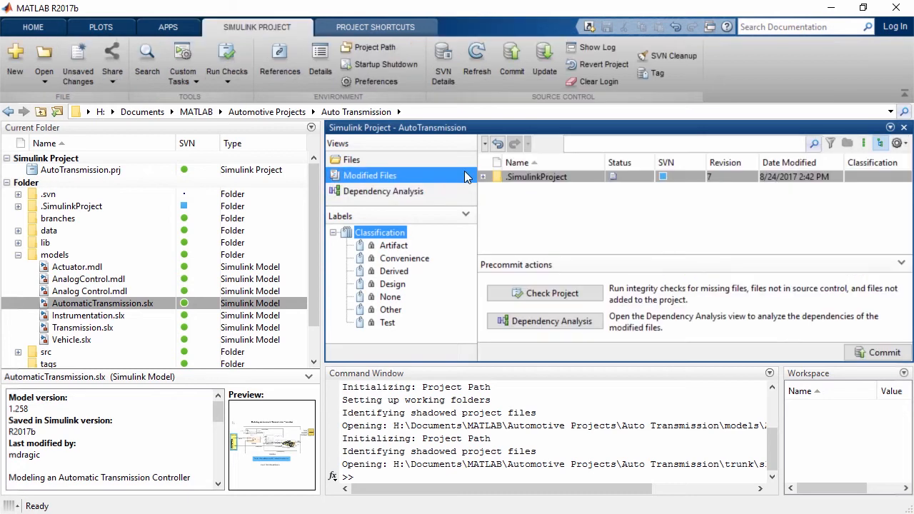
Run Check Project under Precommit actions on the AutoTransmission project
left_click(545, 293)
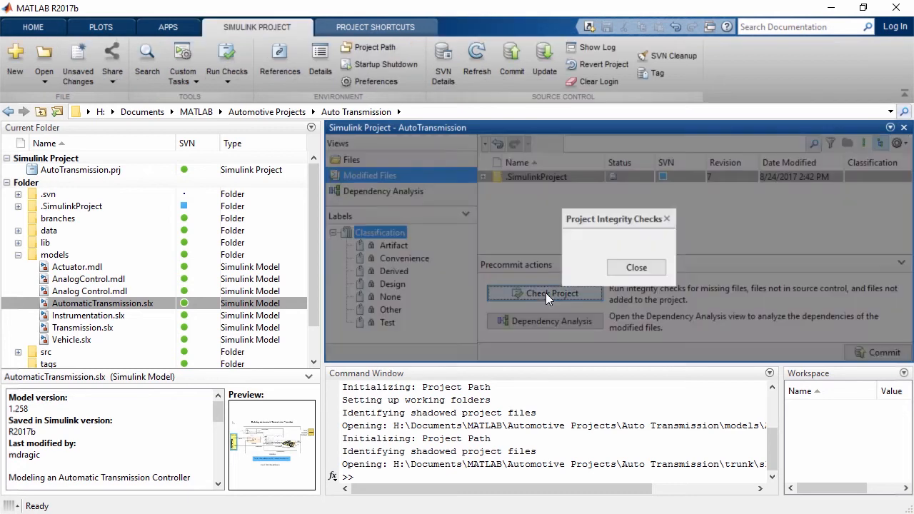
left_click(543, 293)
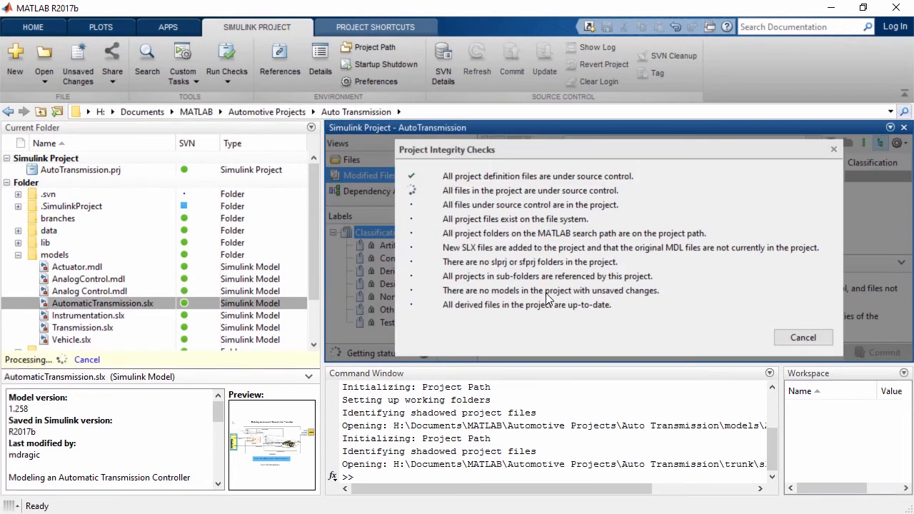